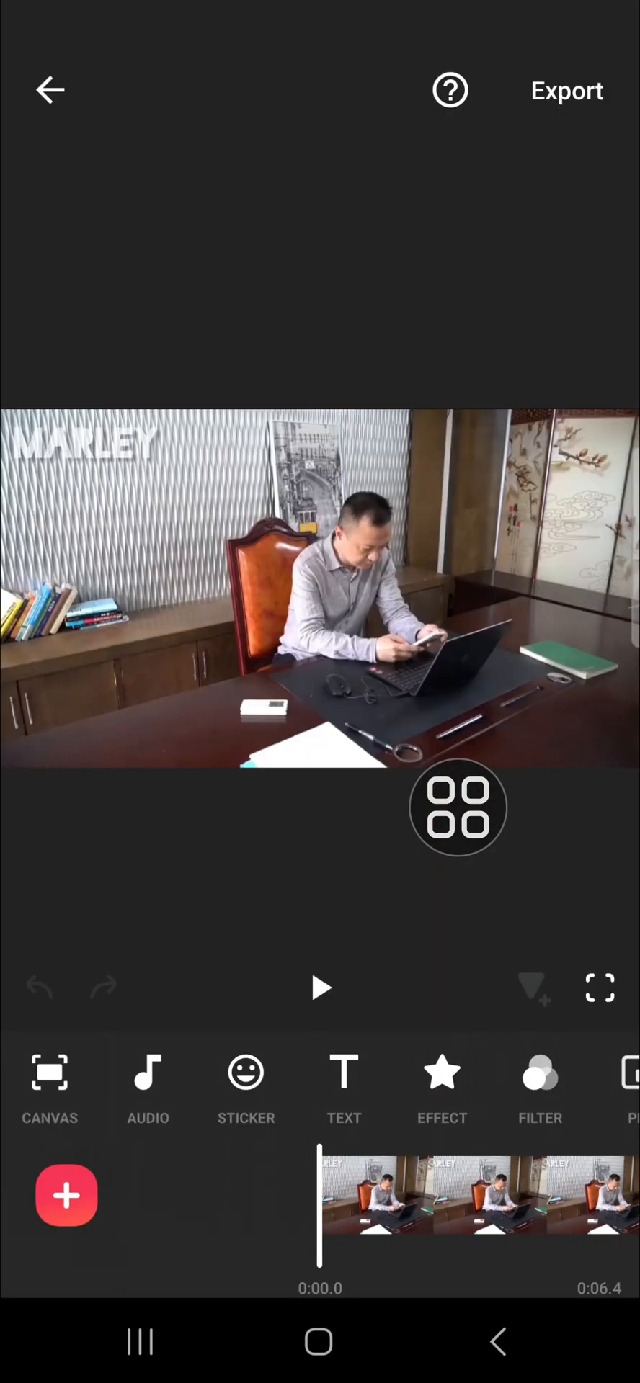
Step: Select the office clip and duplicate it, extending the project to about 12.8 seconds
left_click_drag(457, 806, 318, 553)
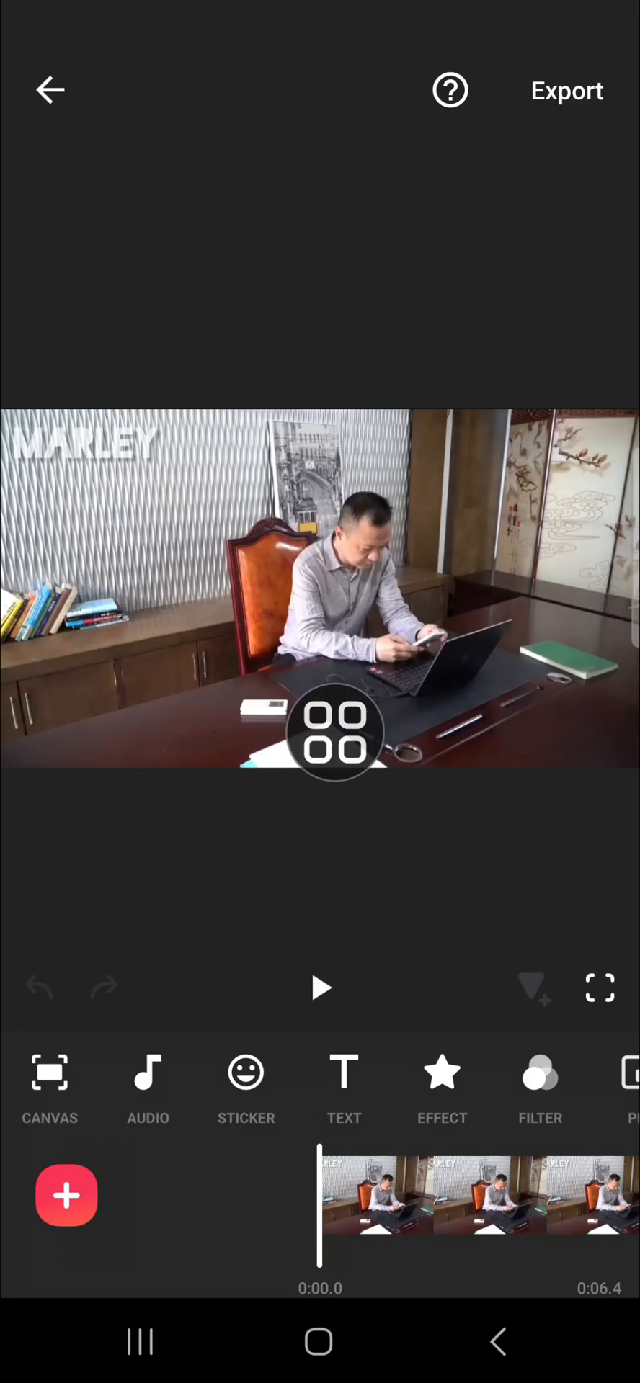
left_click_drag(334, 730, 457, 830)
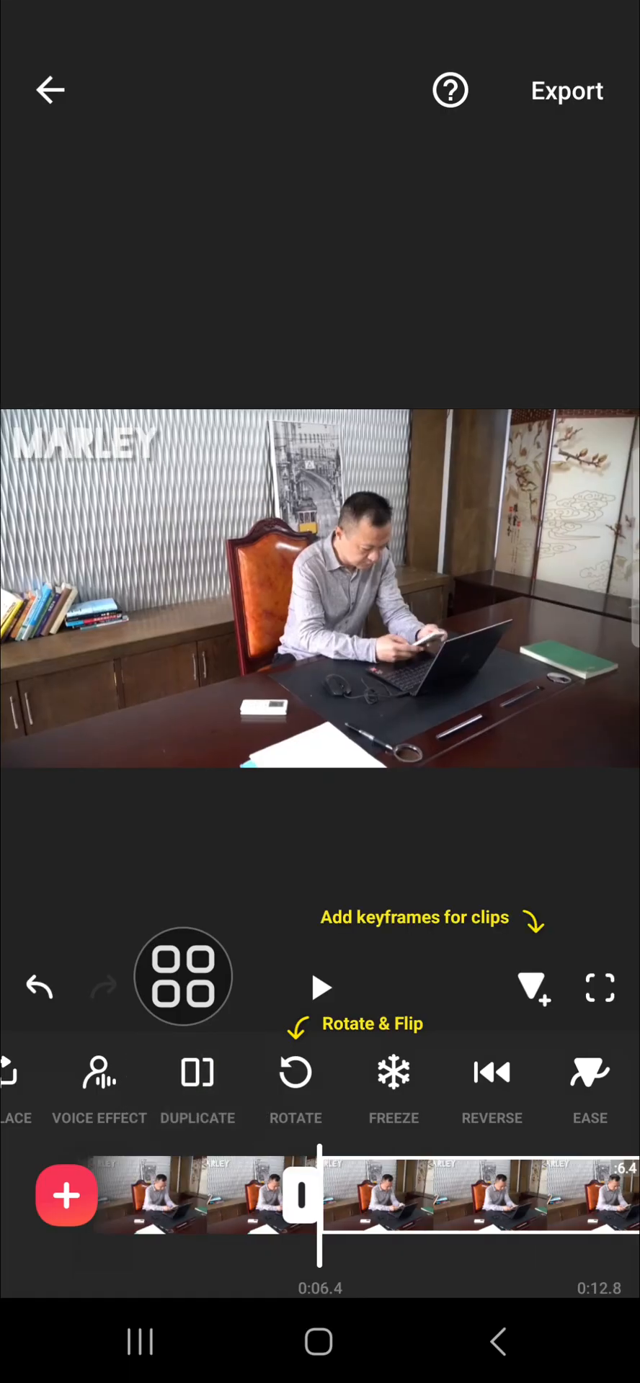
Step: Convert the duplicated office clip to a PIP overlay above the original and select it
scroll("left", 3)
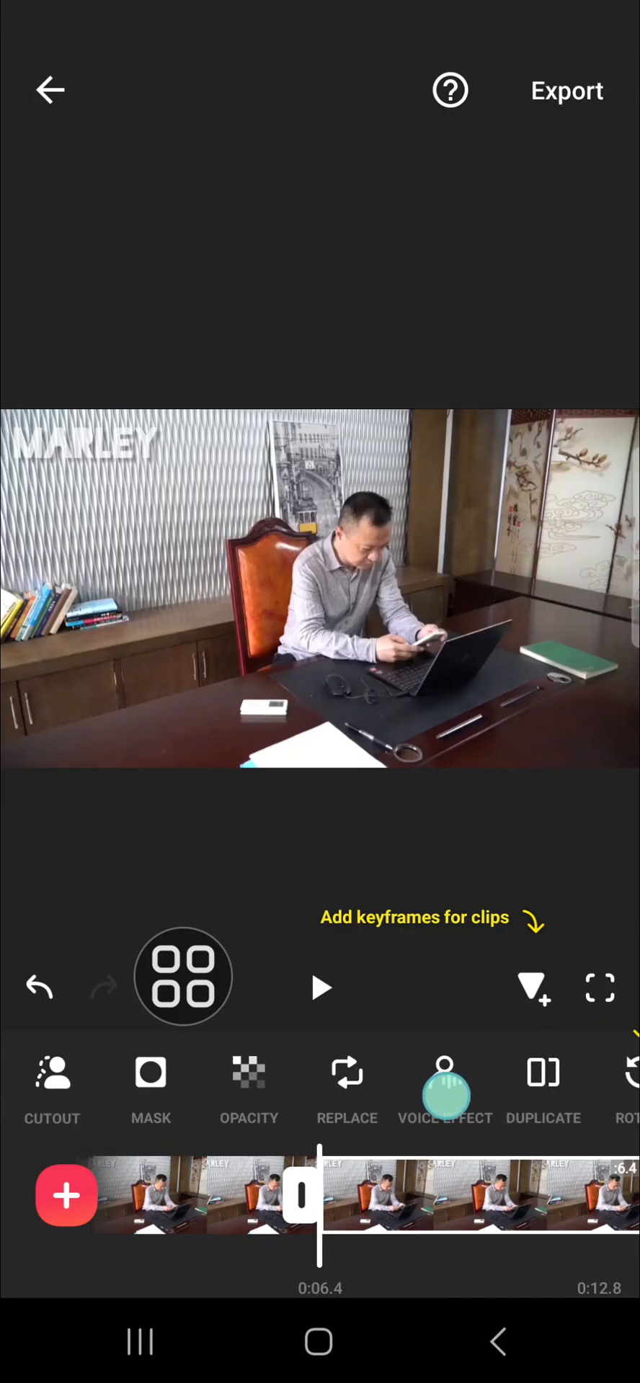
scroll("left", 3)
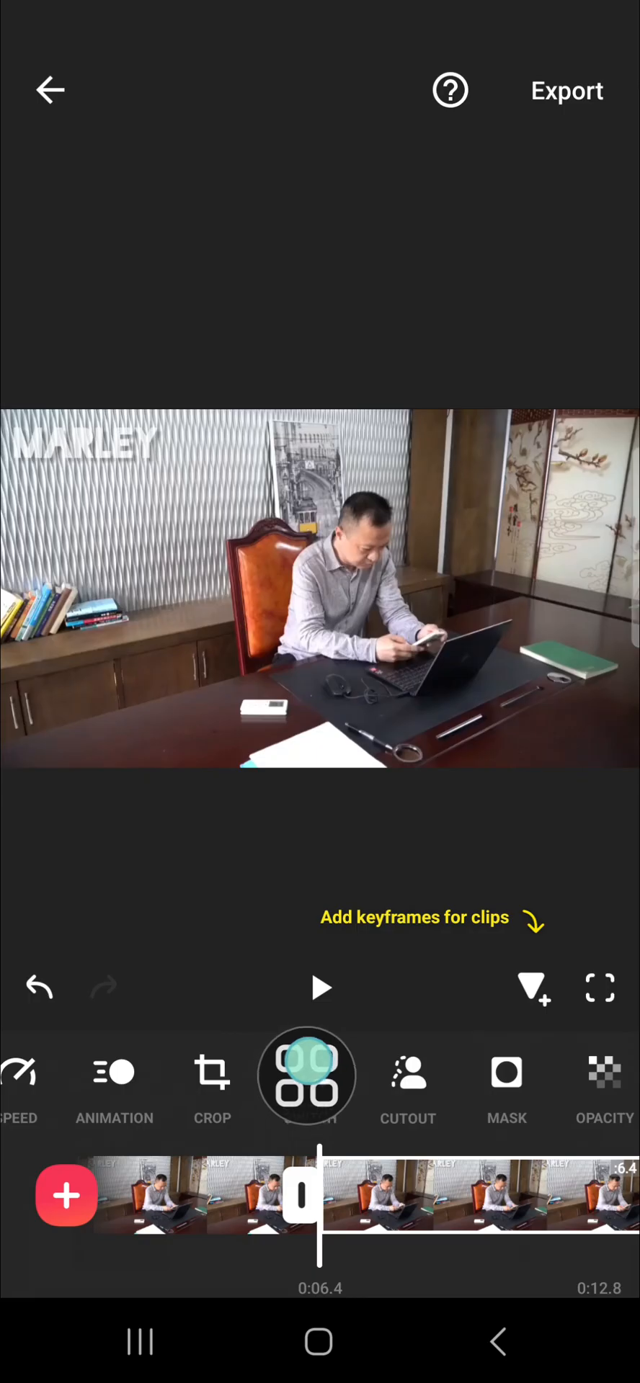
left_click(320, 1076)
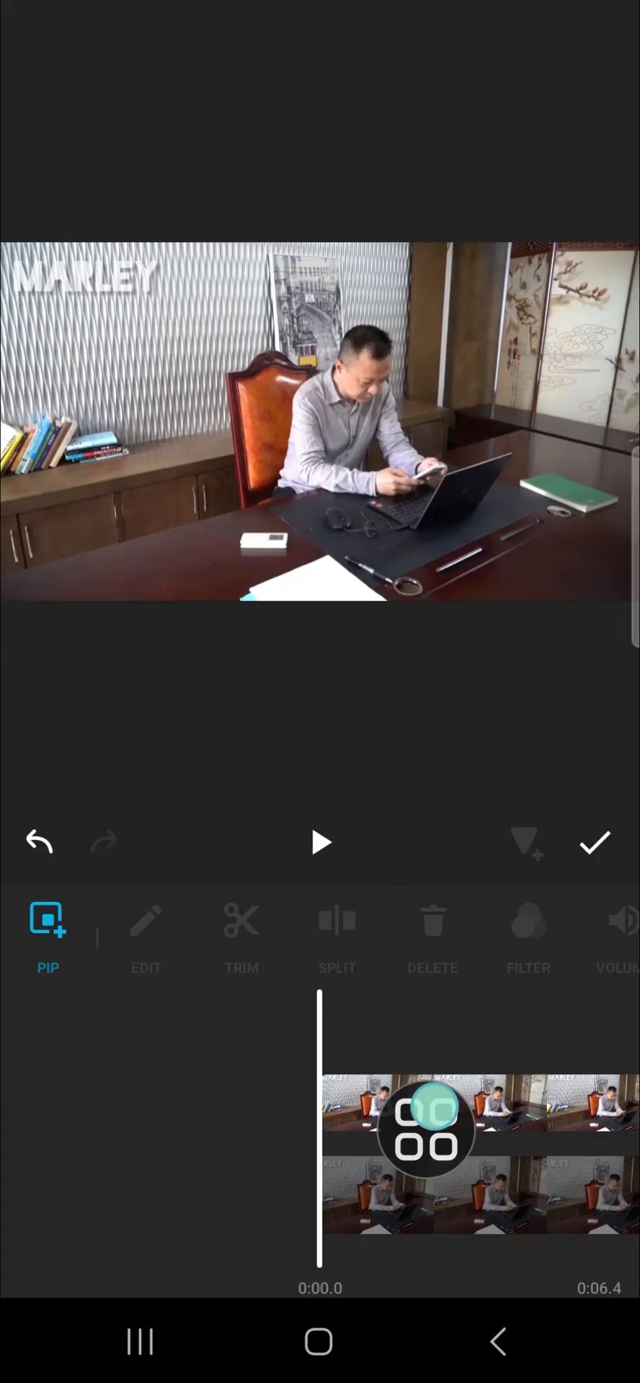
left_click_drag(428, 1133, 365, 1107)
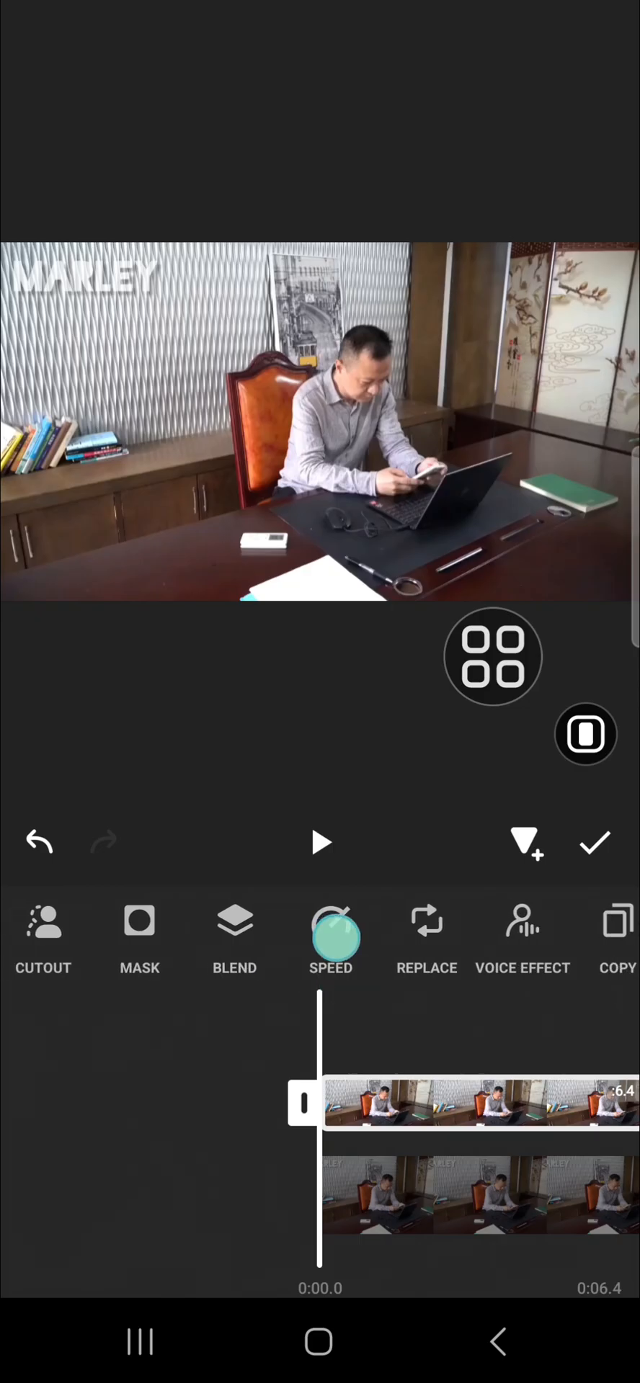
Step: Mask and offset the overlay over the MARLEY logo, then apply the overlay edit
left_click(139, 922)
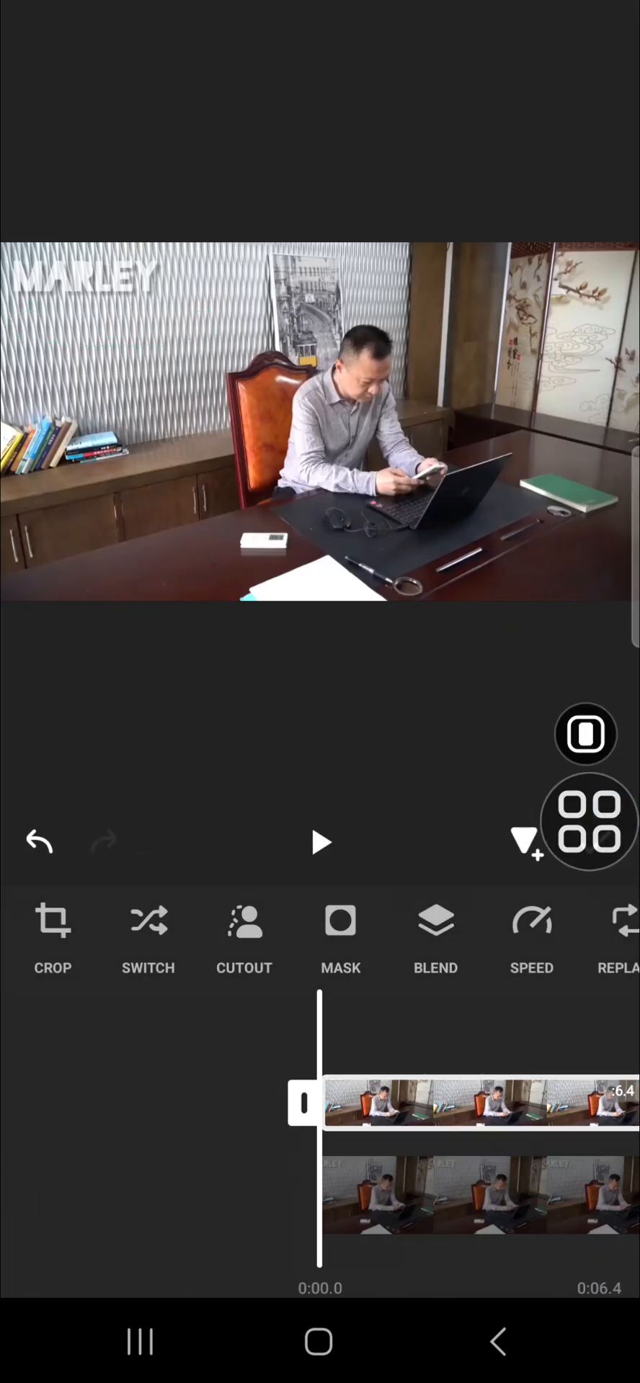
left_click(340, 923)
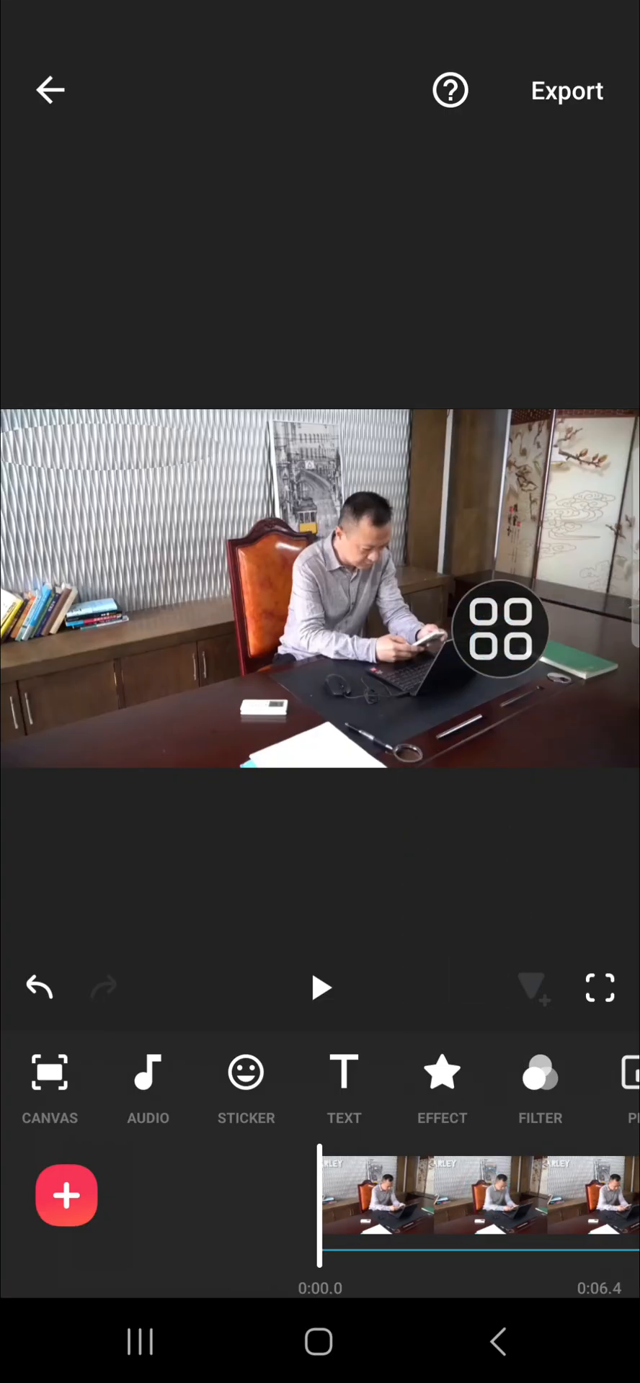
Step: Play the video and pause at about two seconds to confirm the logo is hidden
left_click(320, 989)
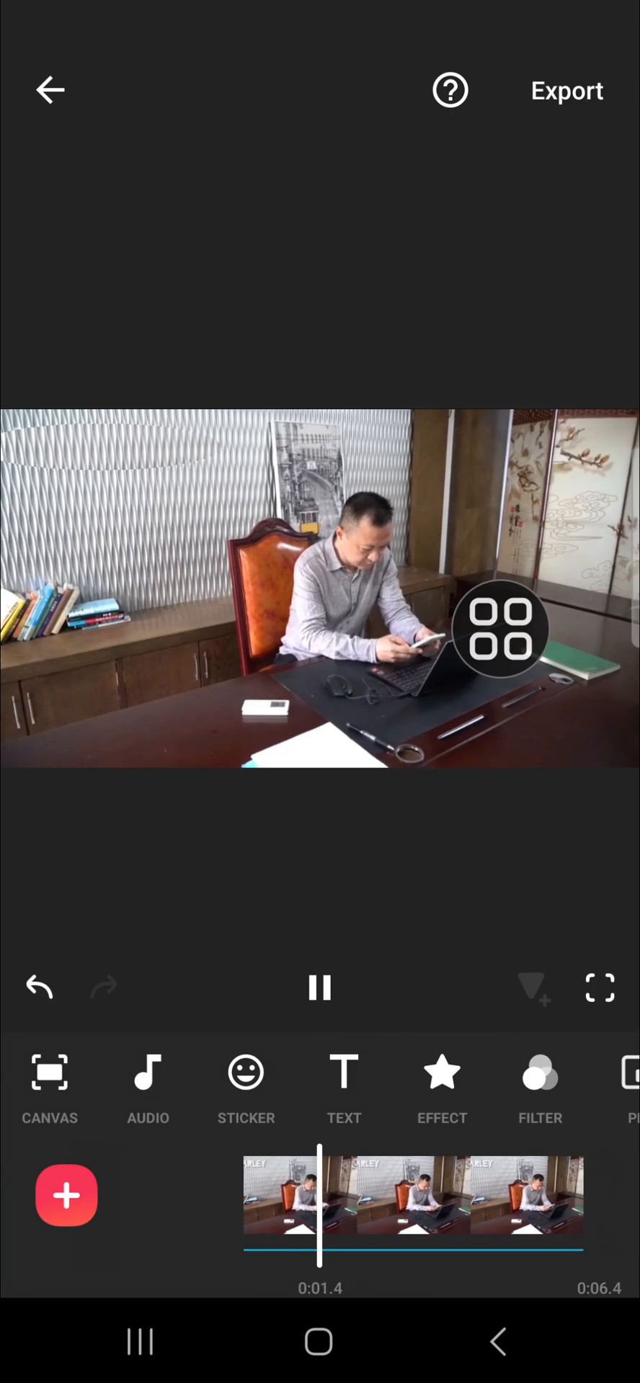
left_click(320, 989)
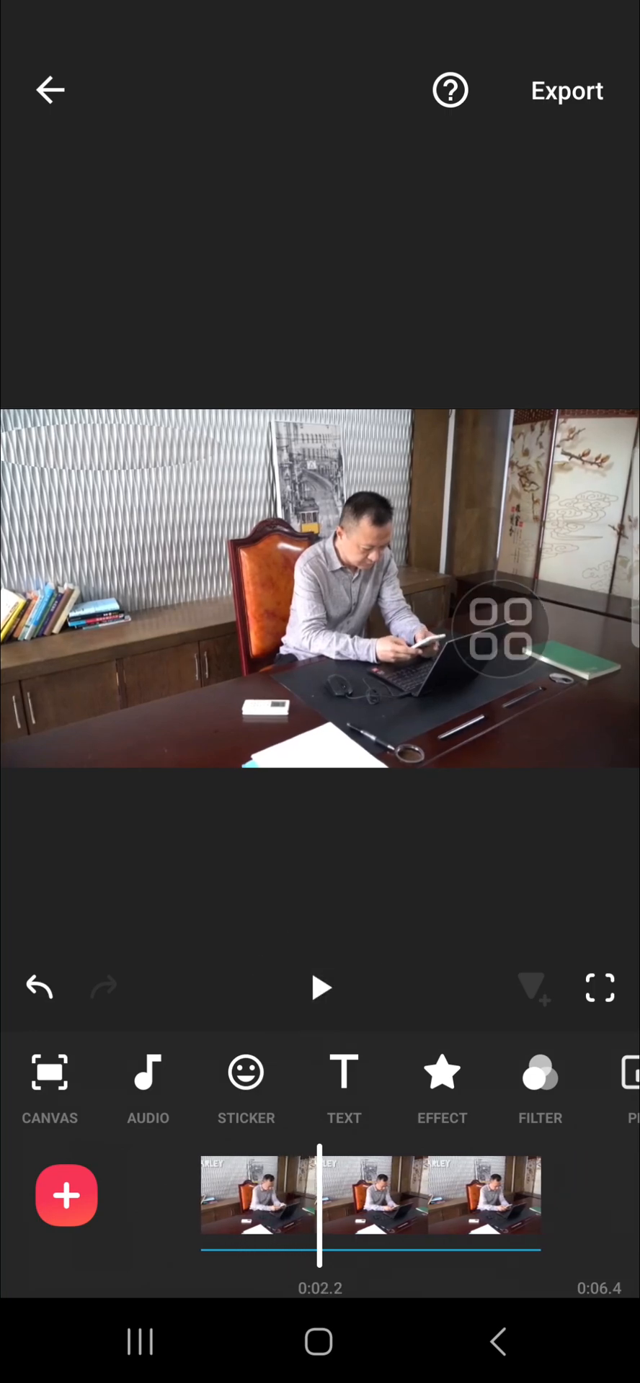